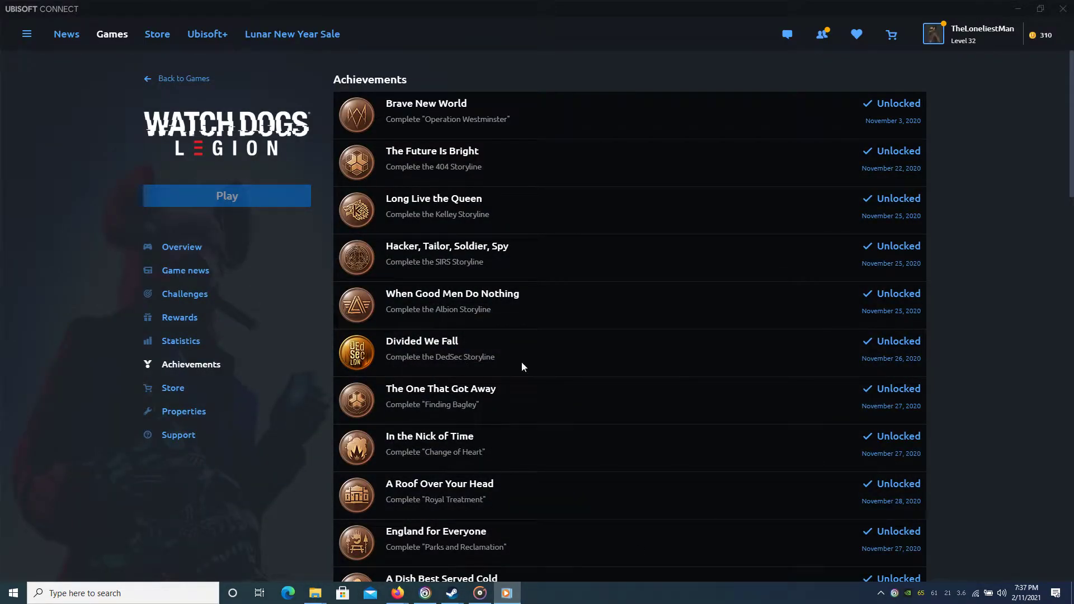
# Step: Scroll through Watch Dogs: Legion's core challenges, then bring the running game window forward
pyautogui.scroll(-3)
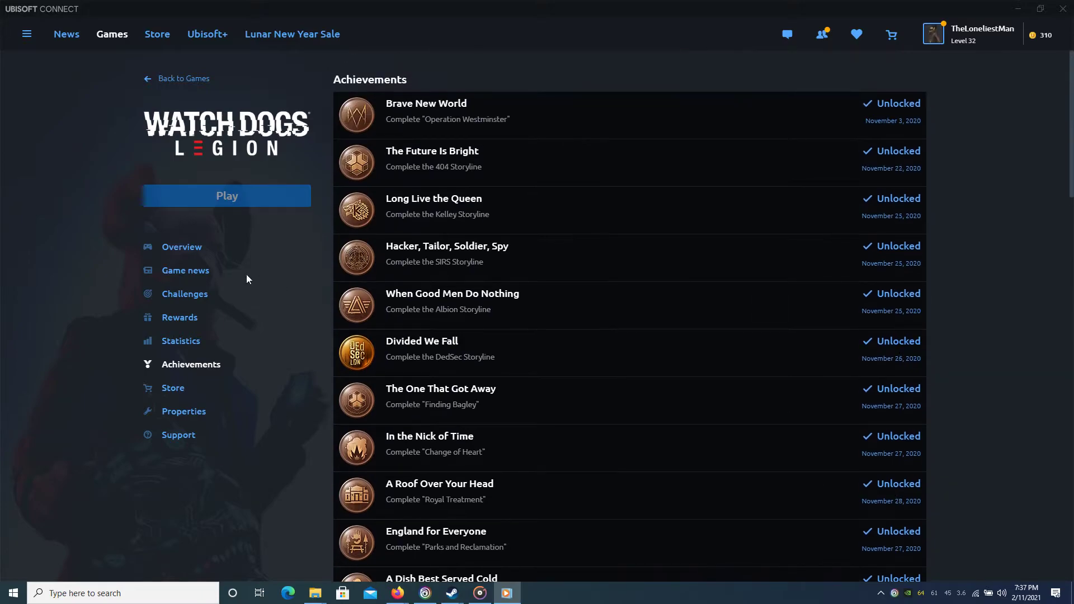
pyautogui.click(184, 293)
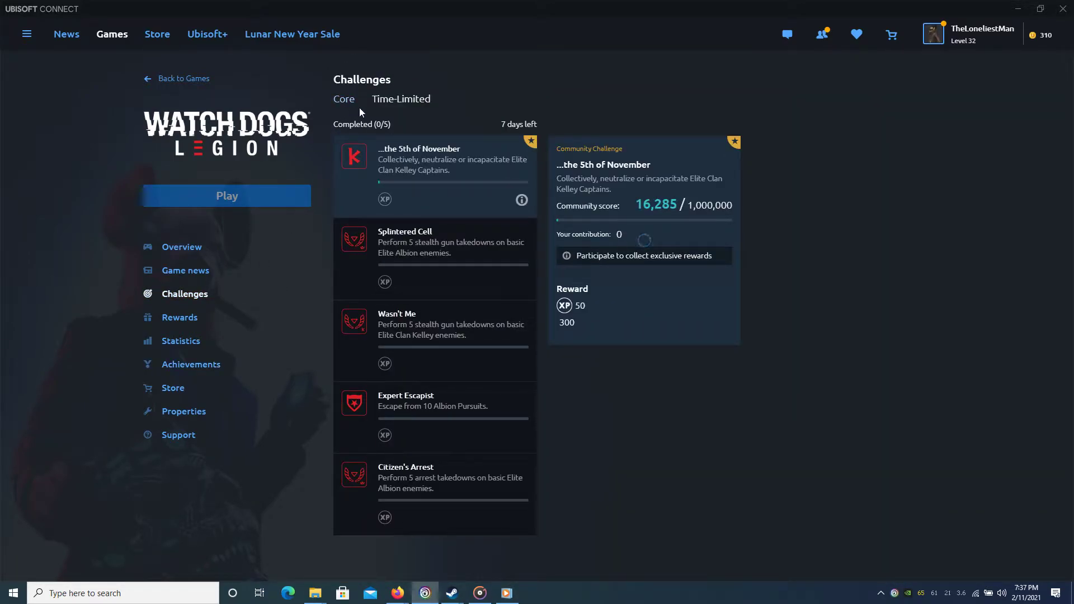
pyautogui.click(342, 99)
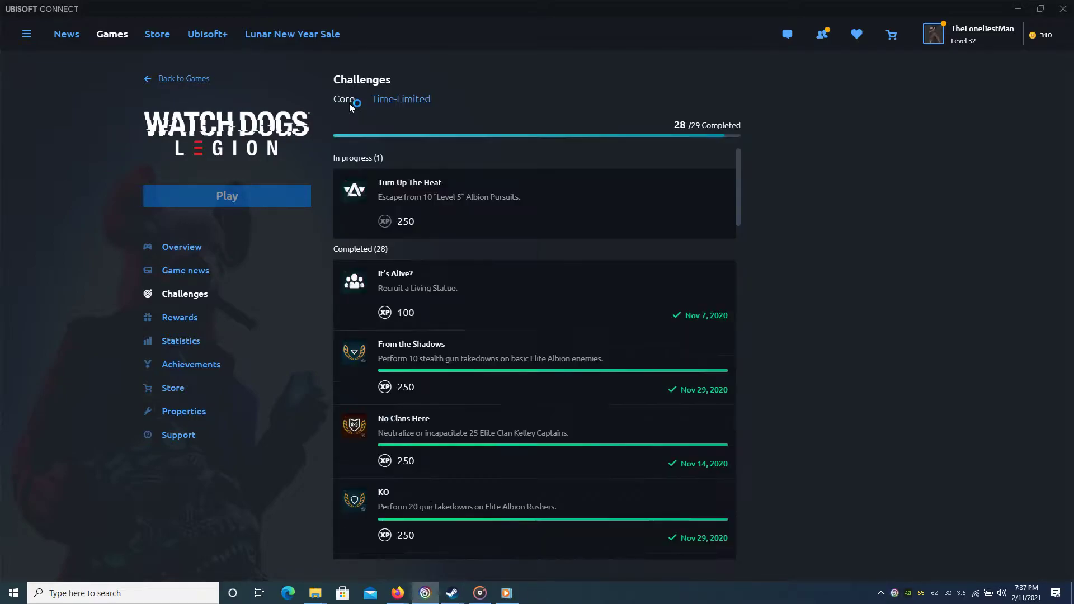
pyautogui.scroll(-3)
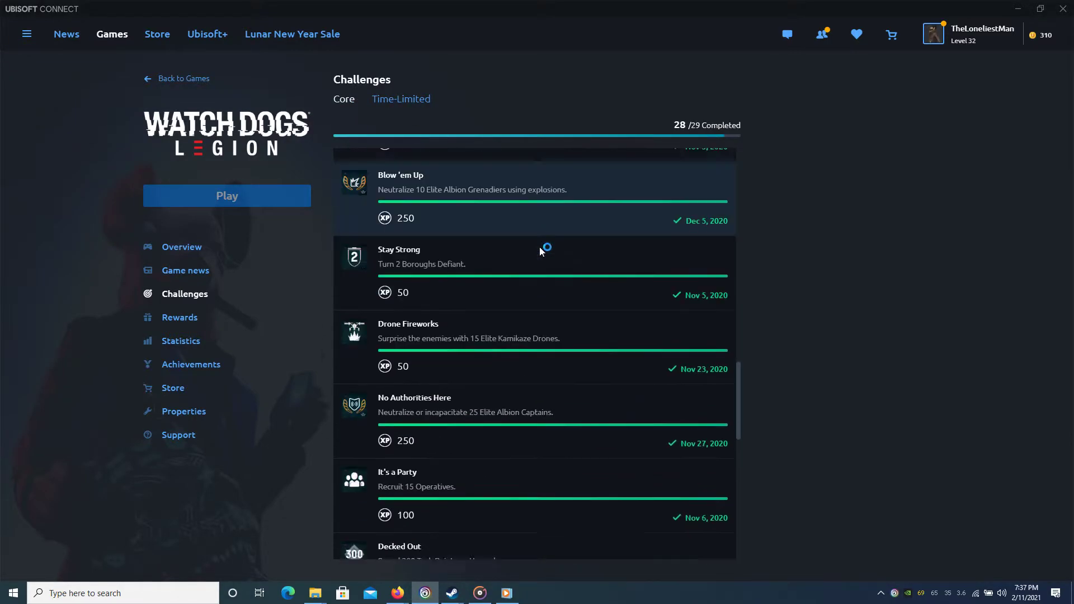
pyautogui.scroll(-3)
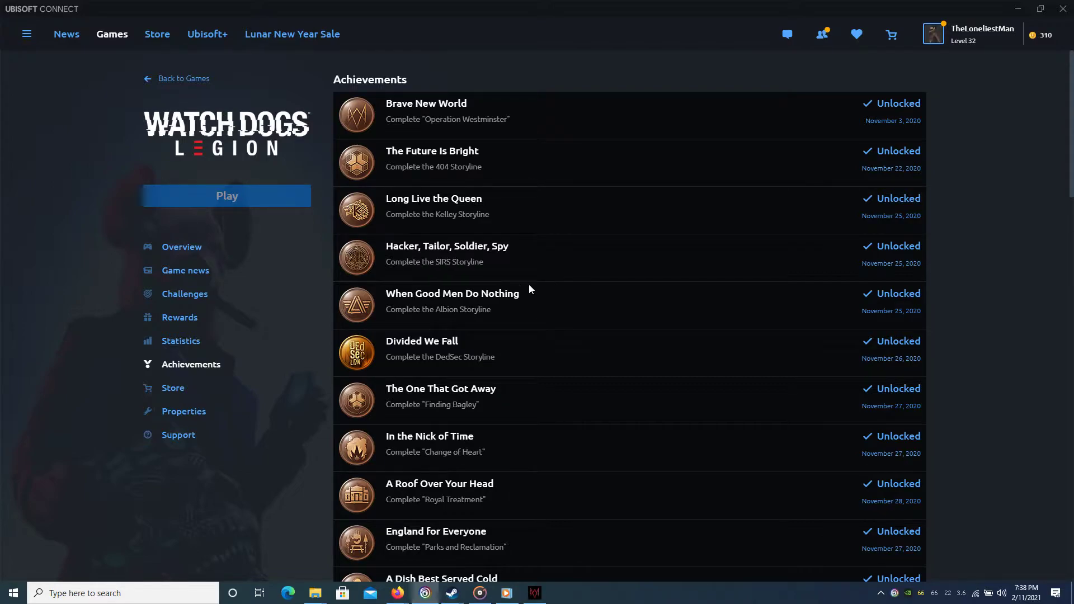
pyautogui.moveTo(555, 289)
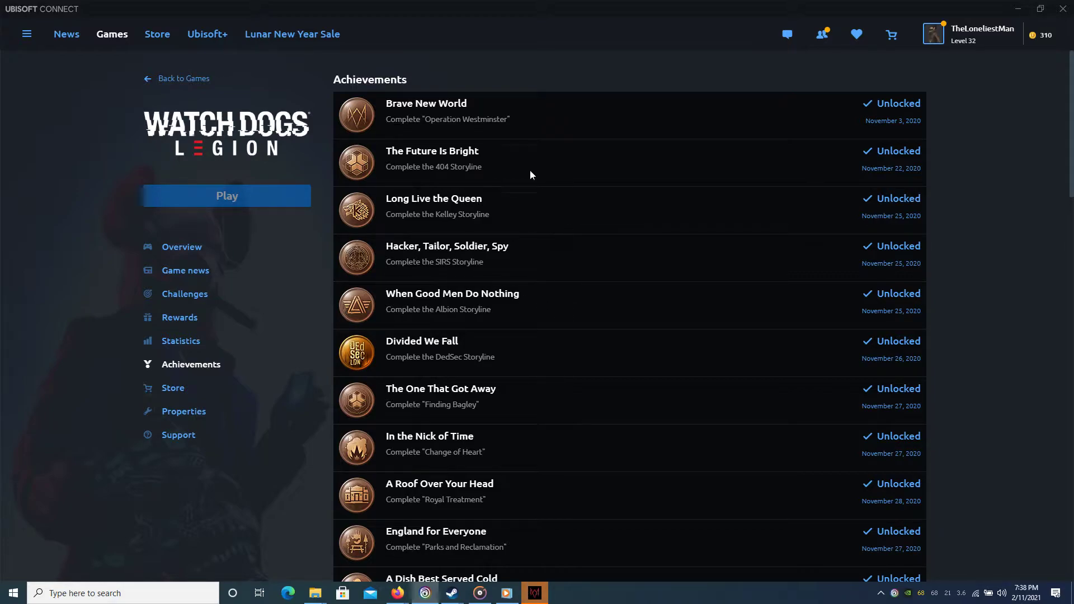
pyautogui.click(226, 195)
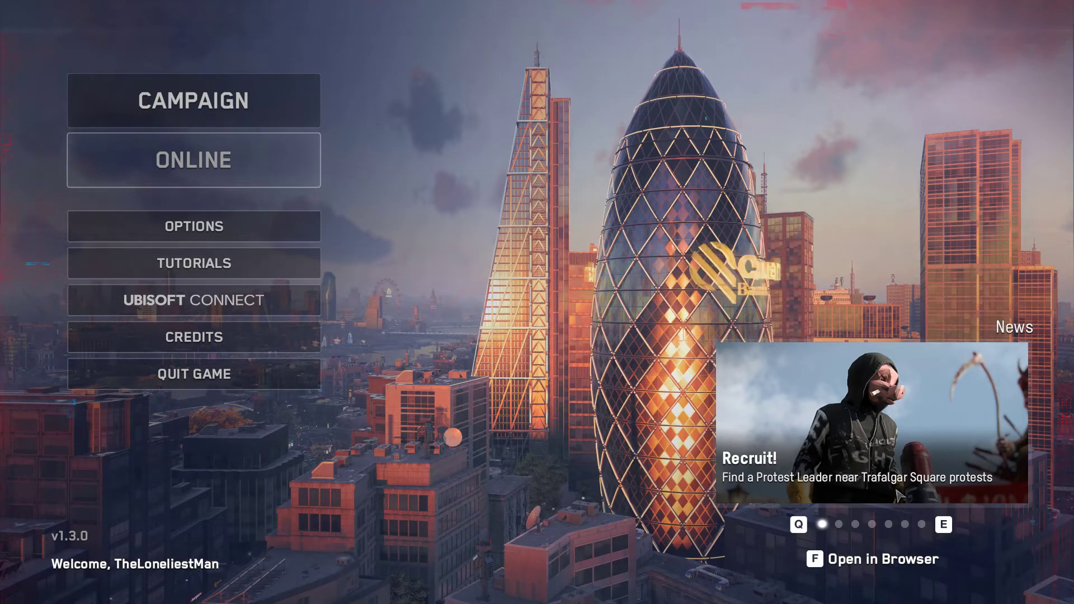
pyautogui.moveTo(876, 508)
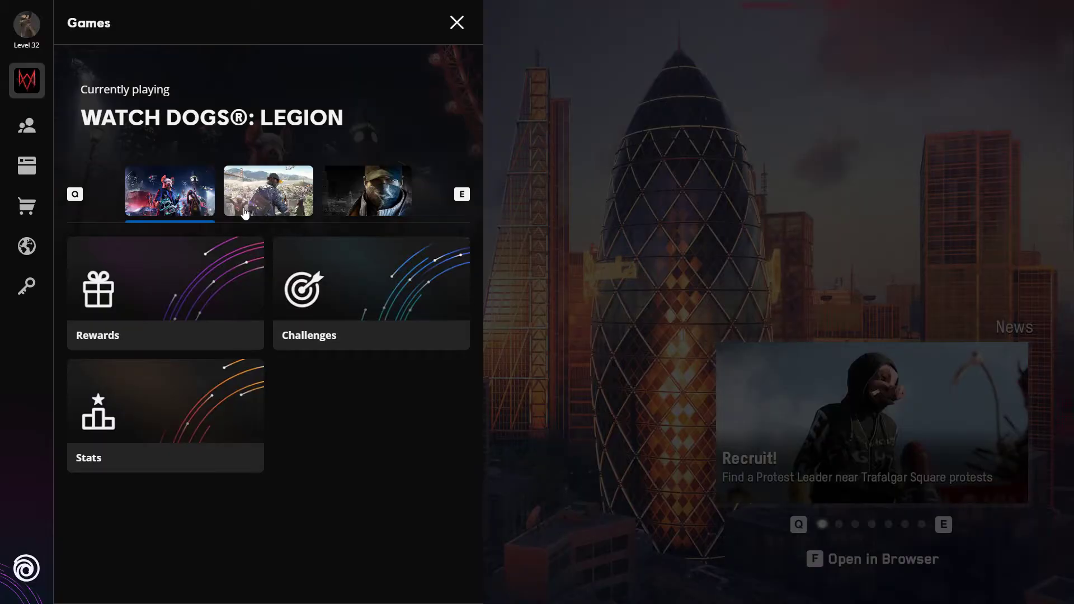
# Step: View all Watch_Dogs 2 stats, select Watch_Dogs, then close the Ubisoft Connect overlay
pyautogui.click(268, 190)
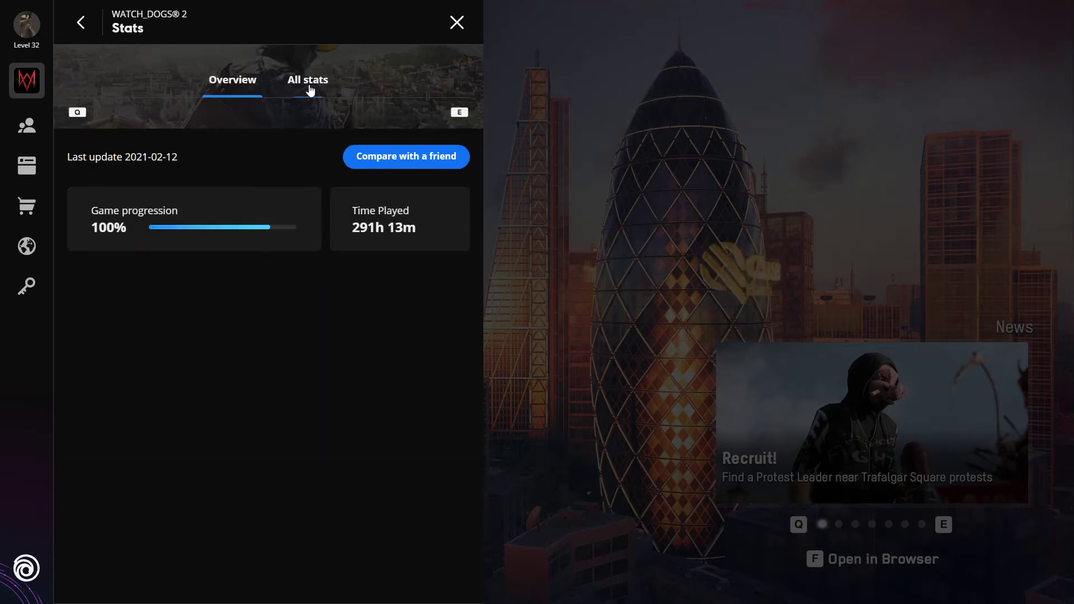
pyautogui.click(306, 79)
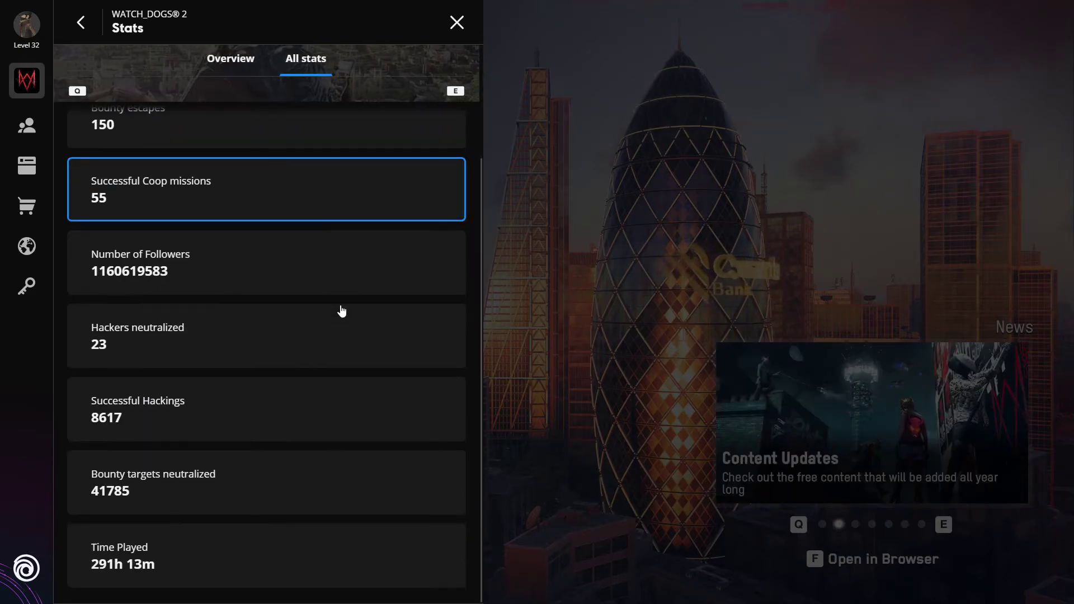
pyautogui.moveTo(217, 173)
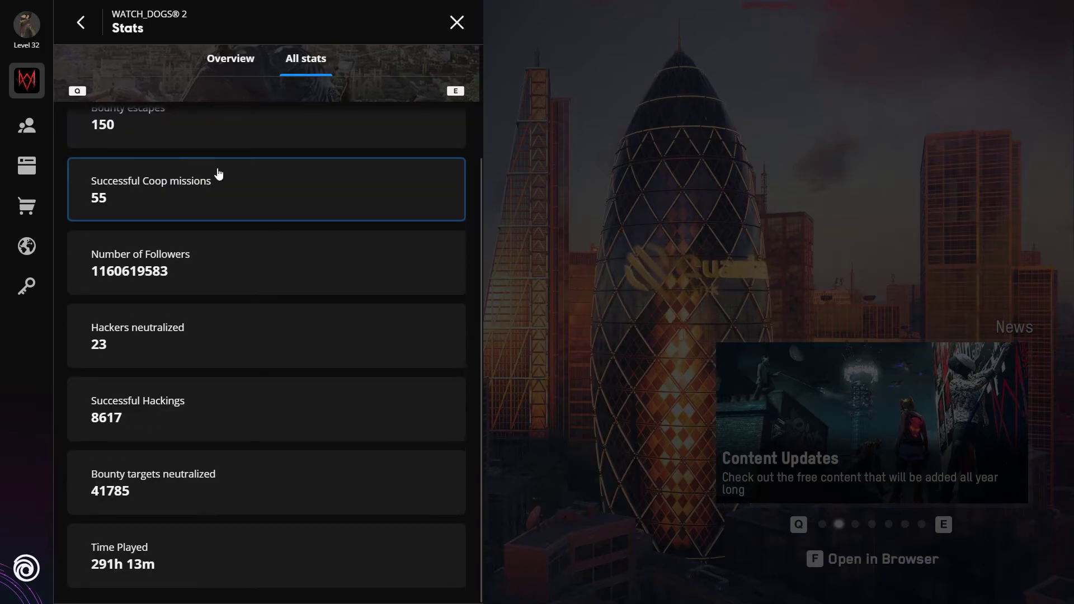
pyautogui.click(80, 22)
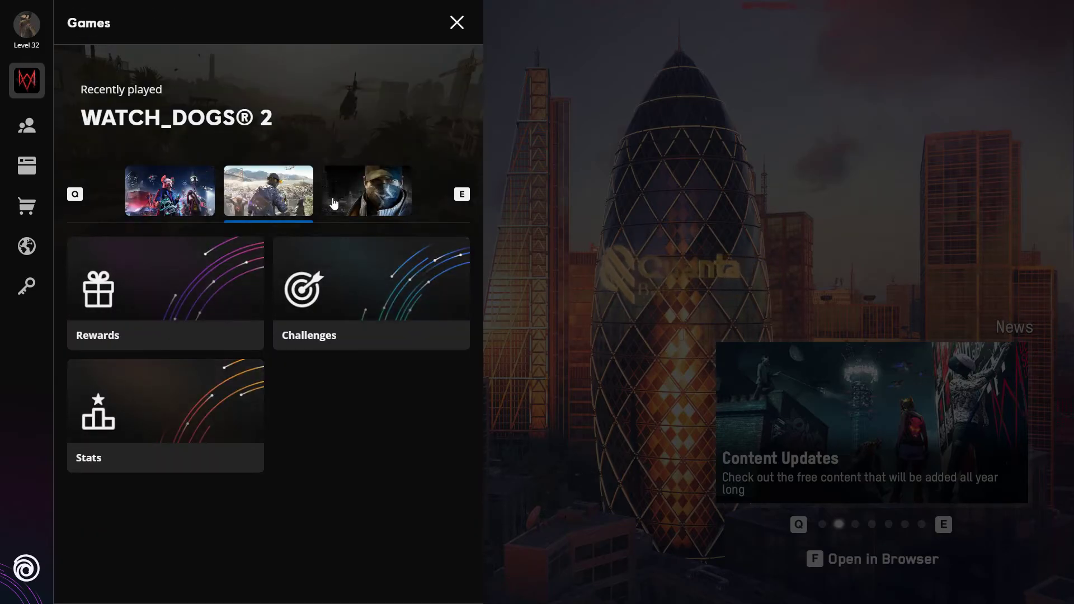
pyautogui.click(367, 189)
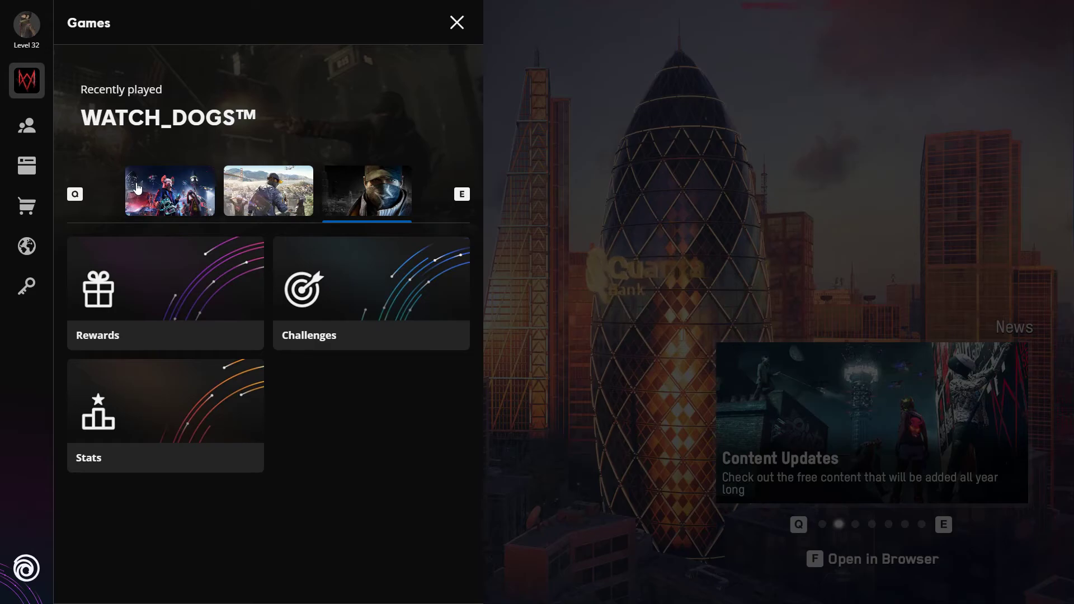
pyautogui.click(456, 21)
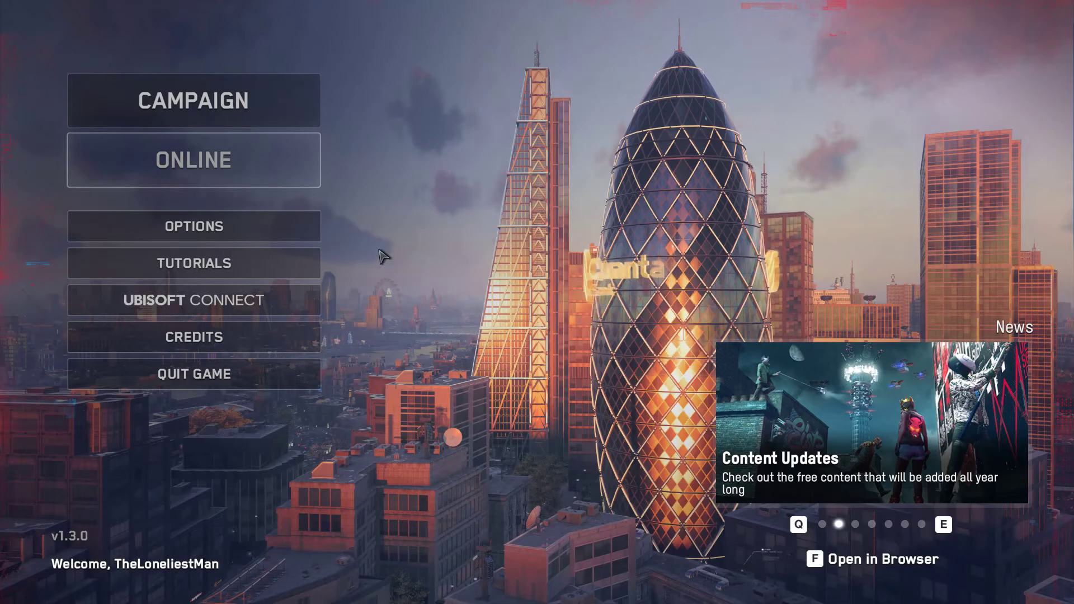
# Step: Open Campaign, dismiss the Ubisoft and Steam overlays, then choose QUIT GAME from the main menu
pyautogui.click(192, 101)
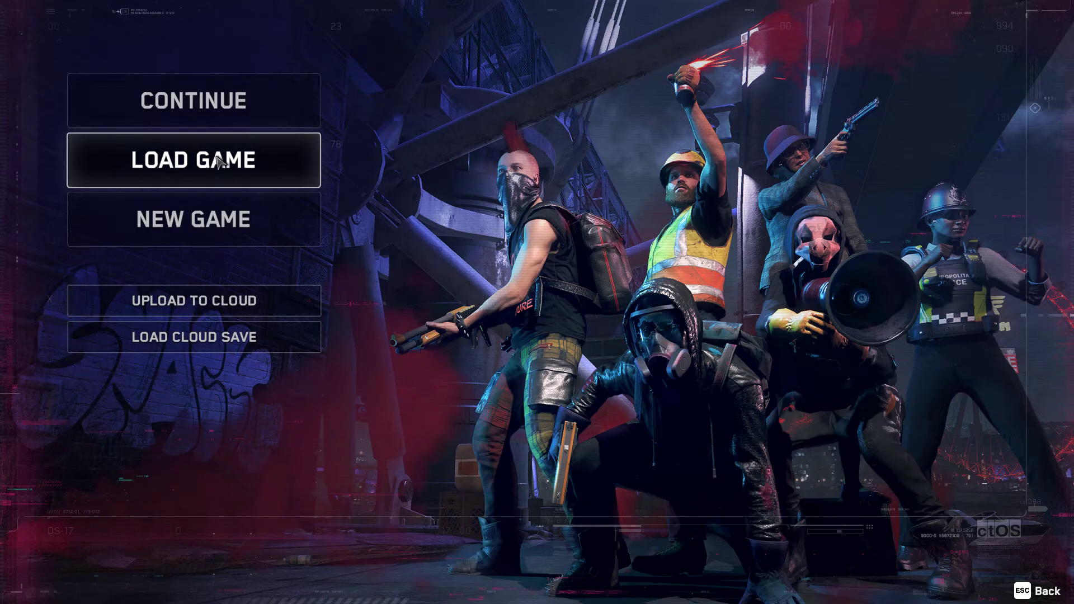
pyautogui.moveTo(194, 101)
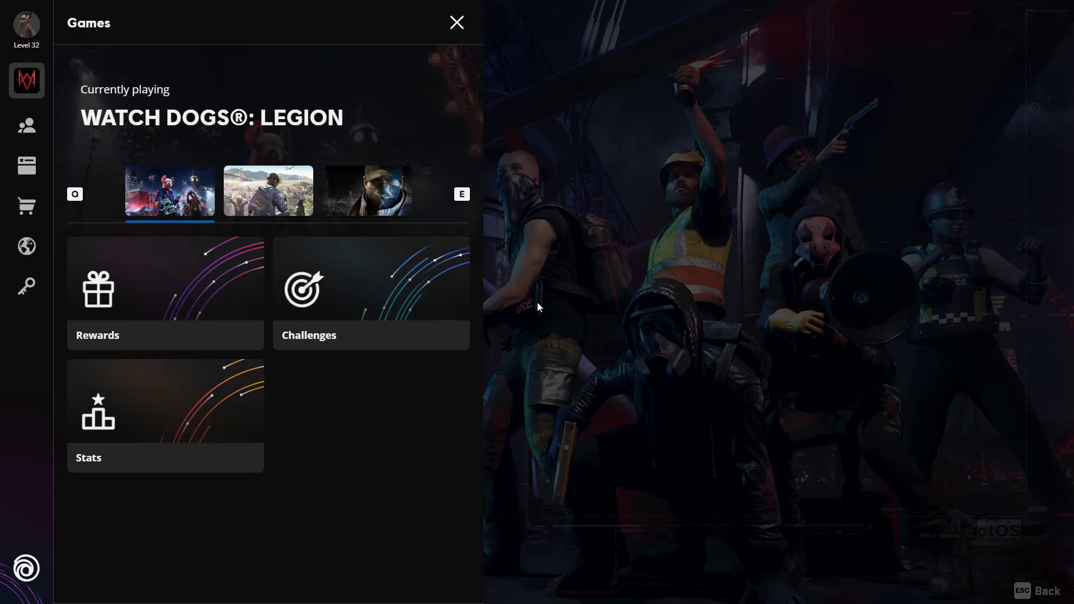
pyautogui.click(457, 22)
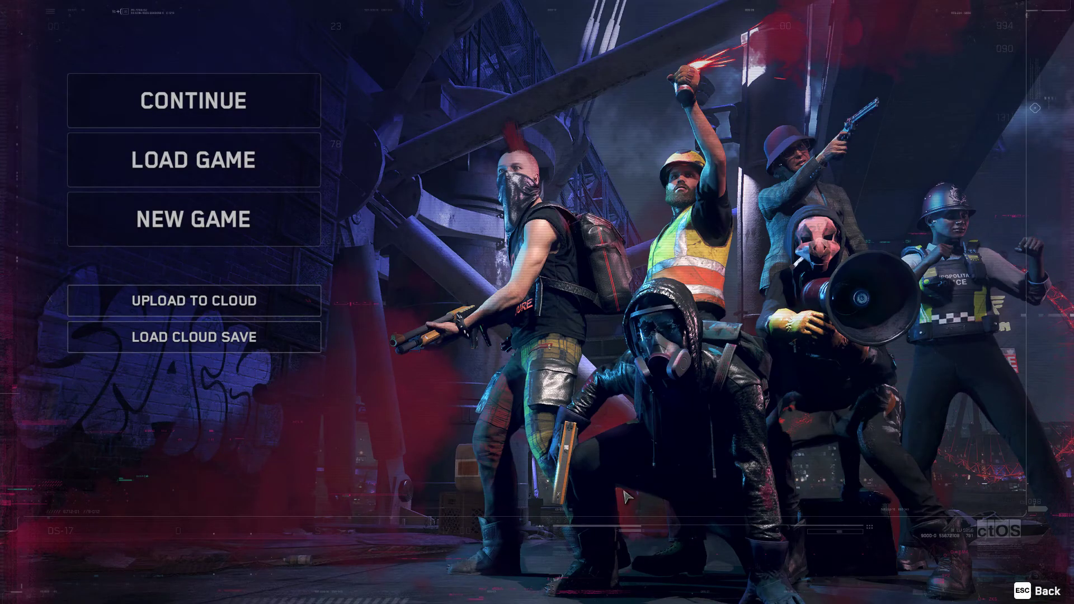
pyautogui.press('shift+tab')
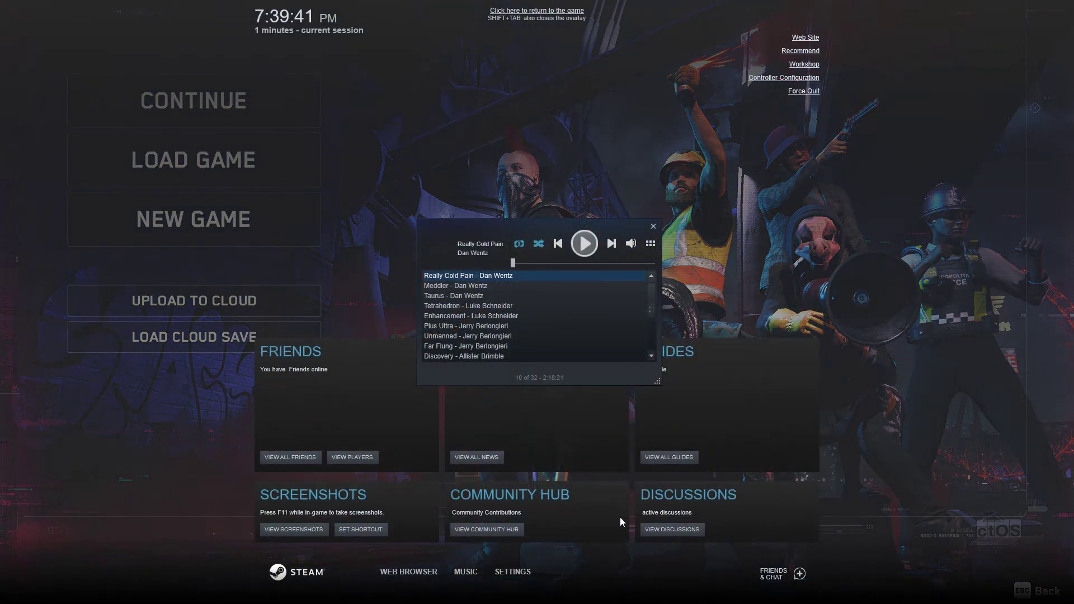
pyautogui.click(651, 226)
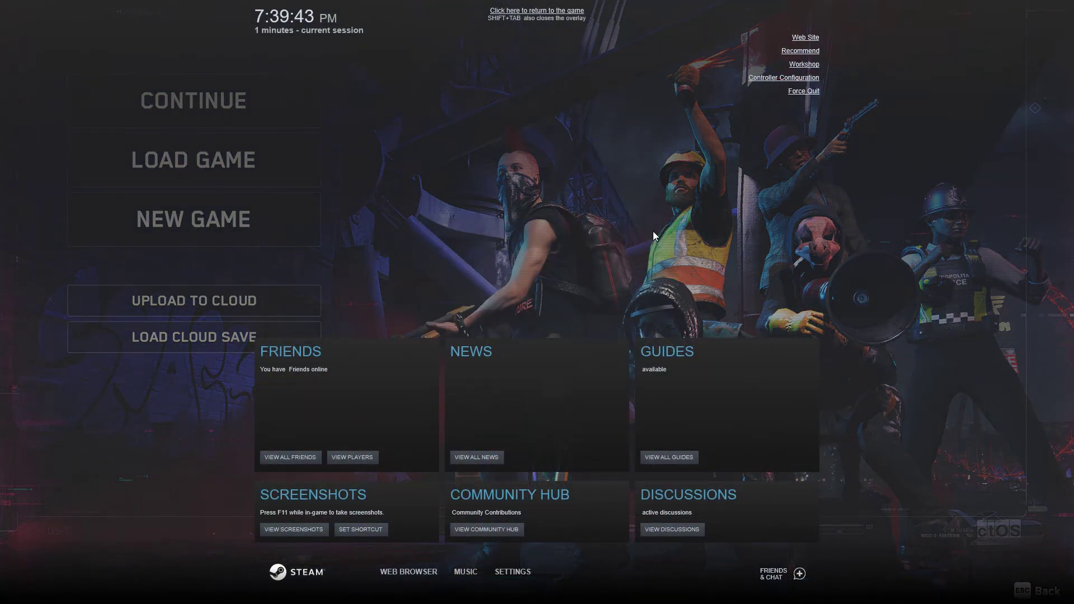
pyautogui.click(537, 10)
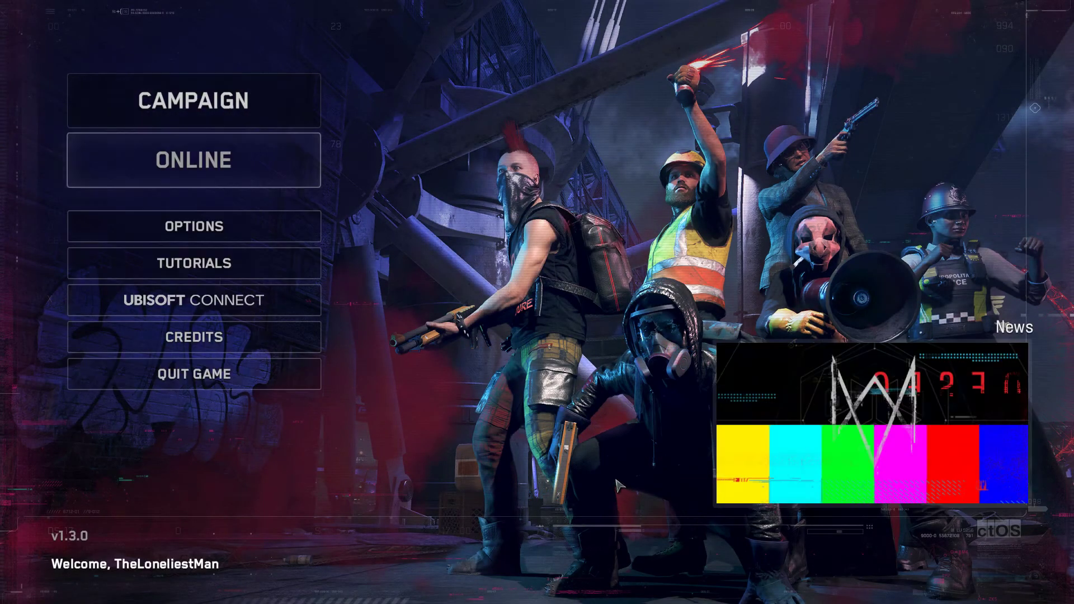
pyautogui.click(192, 373)
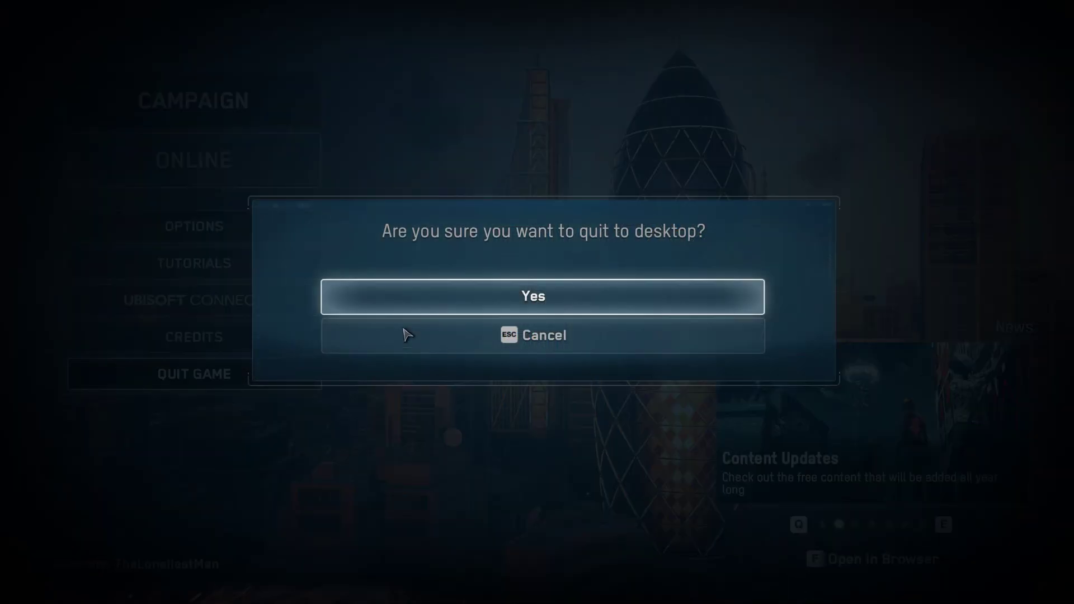